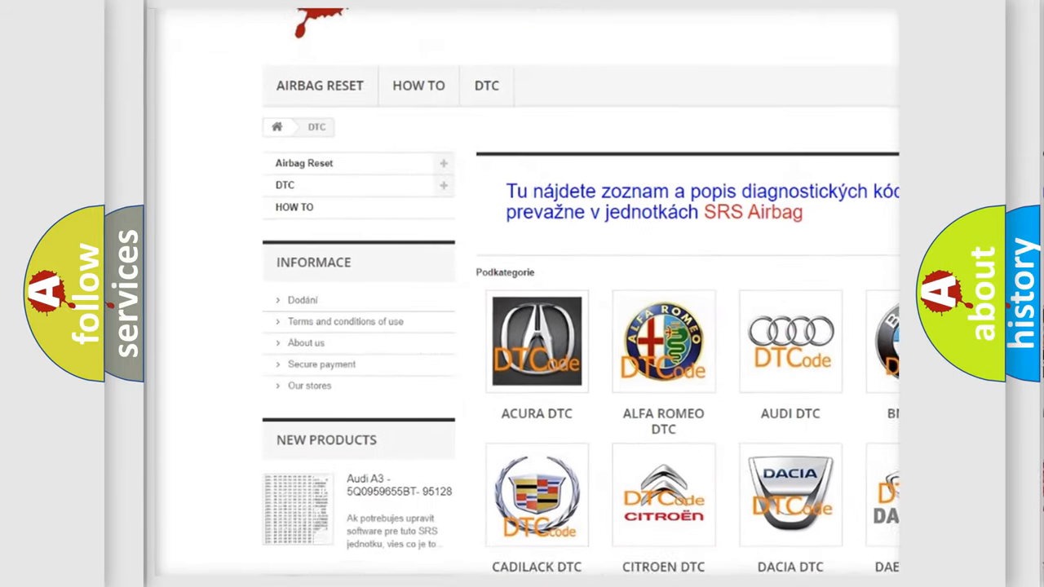
pyautogui.scroll(-3)
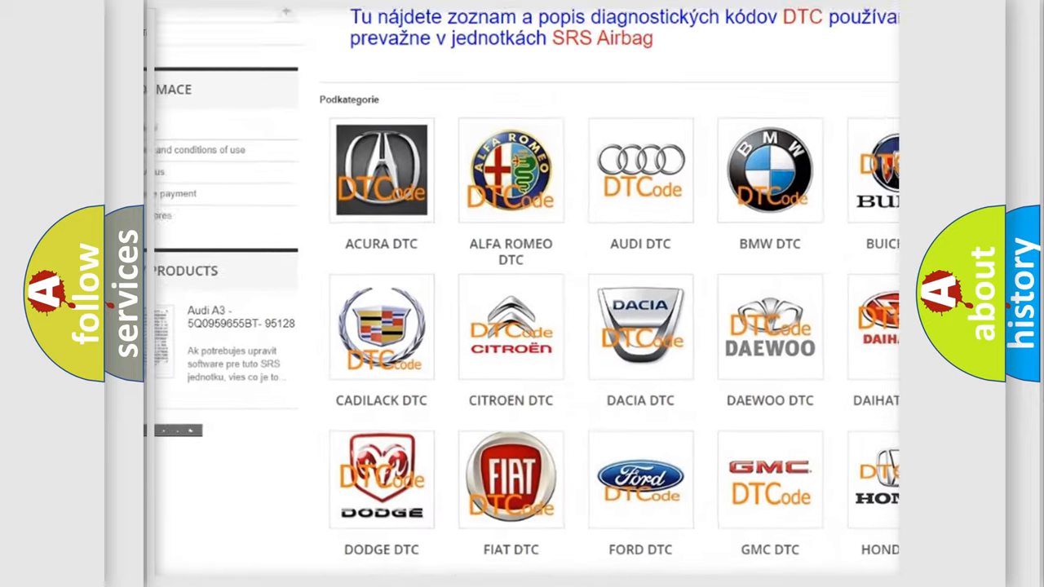
pyautogui.scroll(-3)
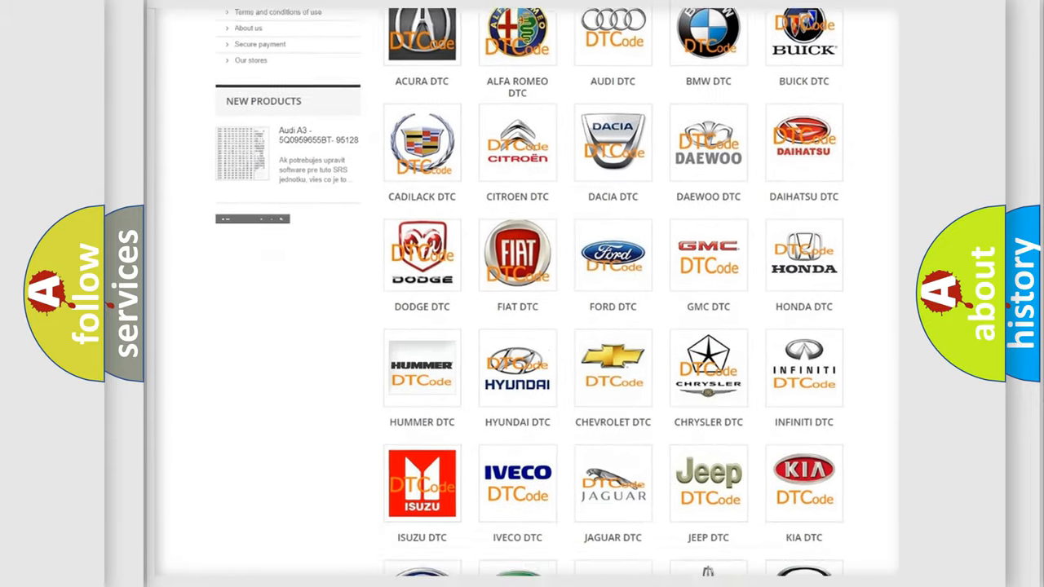
pyautogui.scroll(-3)
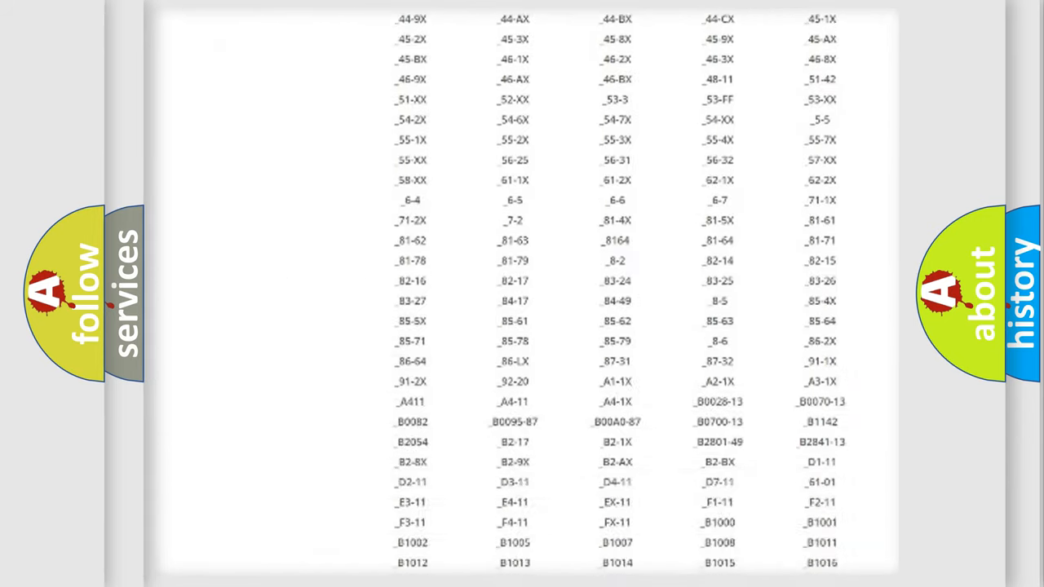
pyautogui.scroll(-3)
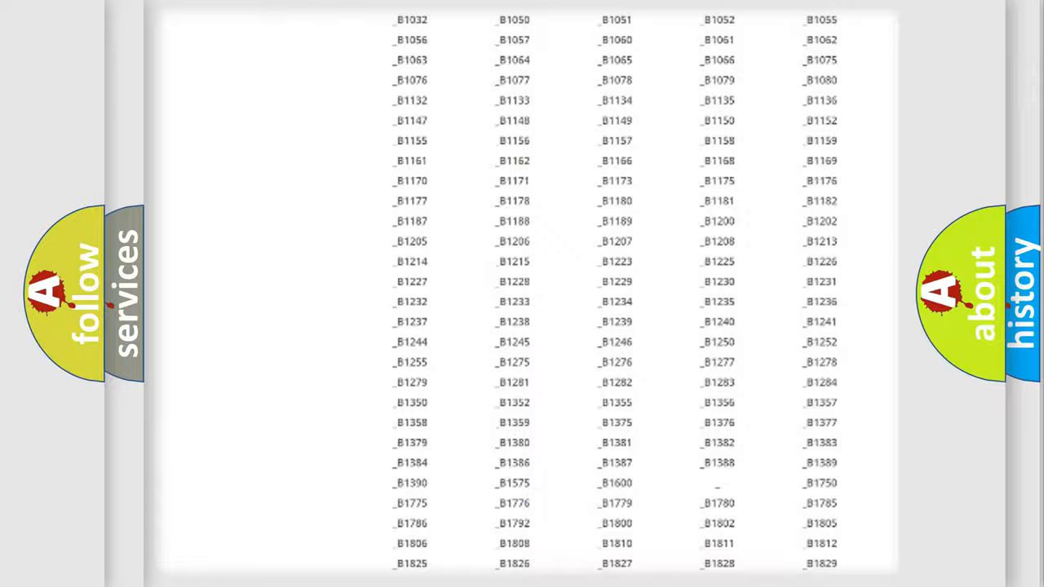